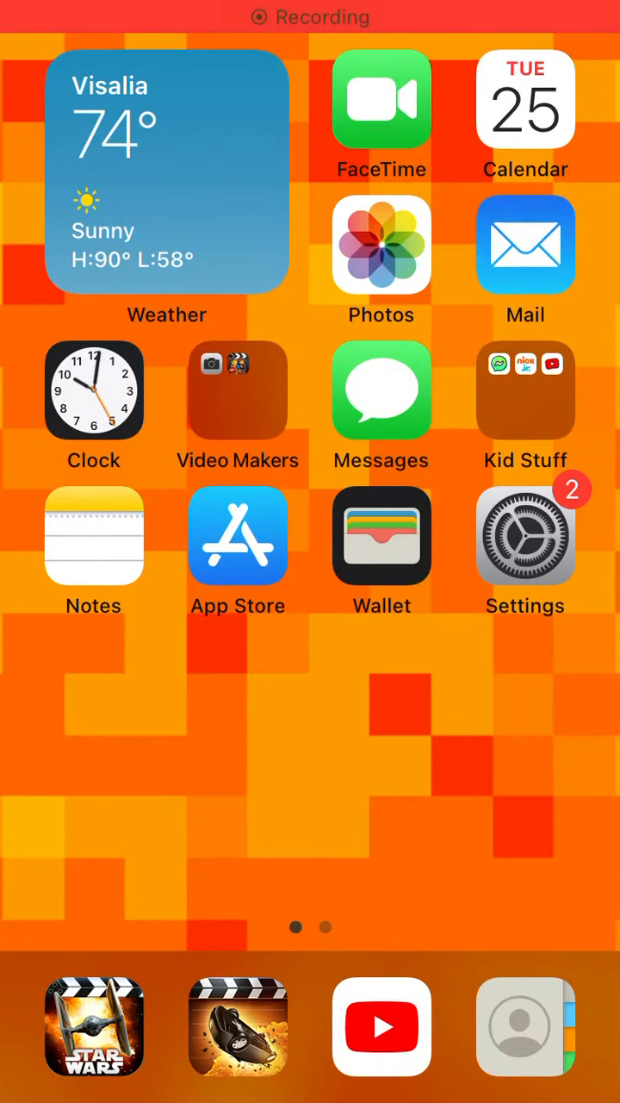
- Swipe left to the second home screen page with the Games folder
{"action": "scroll", "scroll_direction": "left", "scroll_amount": 3}
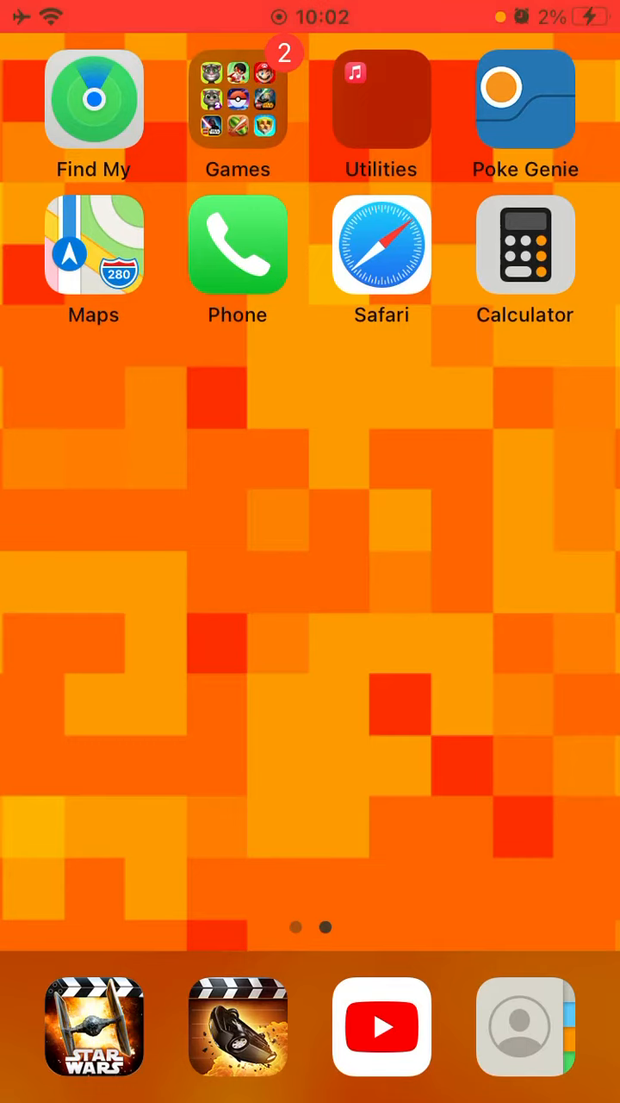
- Open the Games folder and launch Tag with Ryan to its Daily Missions panel
{"action": "left_click", "coordinate": [237, 101]}
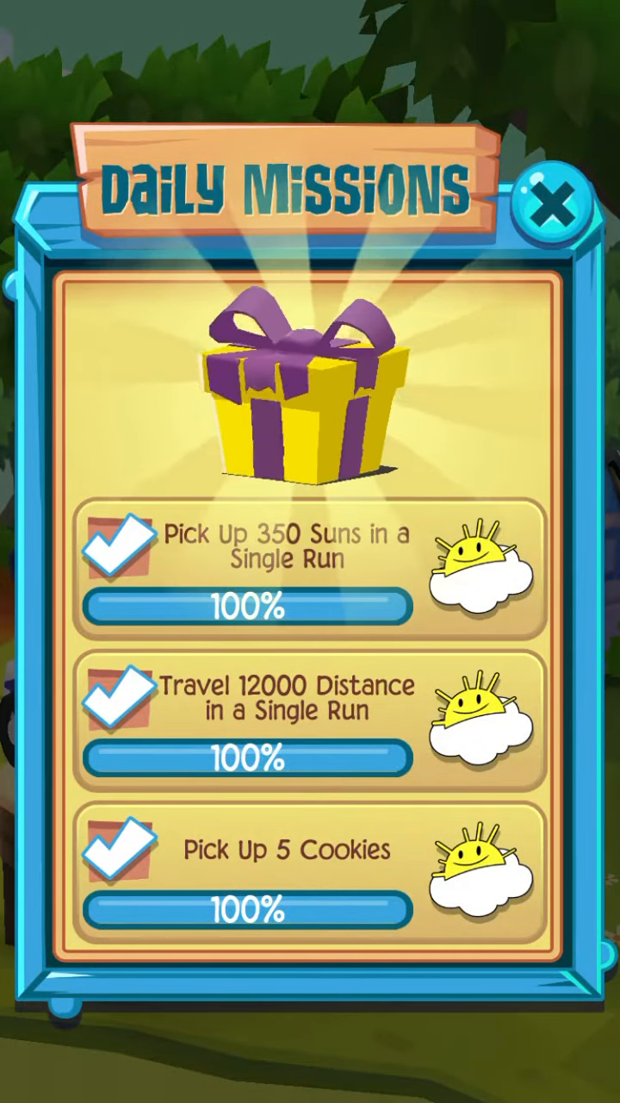
- Dismiss Daily Missions and open the Ryan collection showing 67 of 84 characters
{"action": "left_click", "coordinate": [302, 404]}
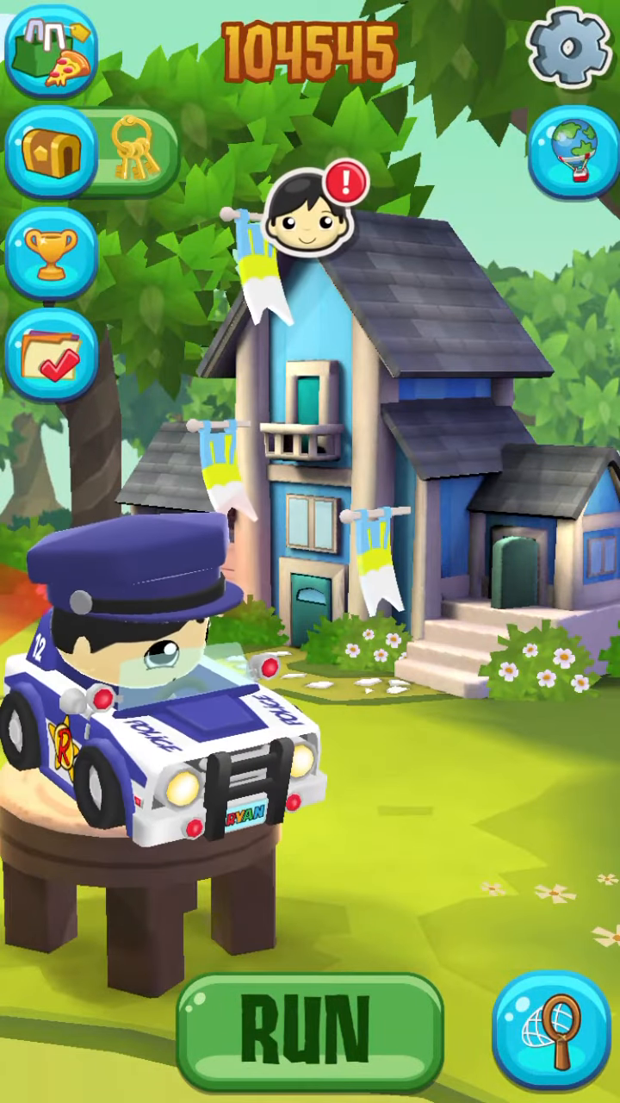
{"action": "left_click", "coordinate": [310, 1033]}
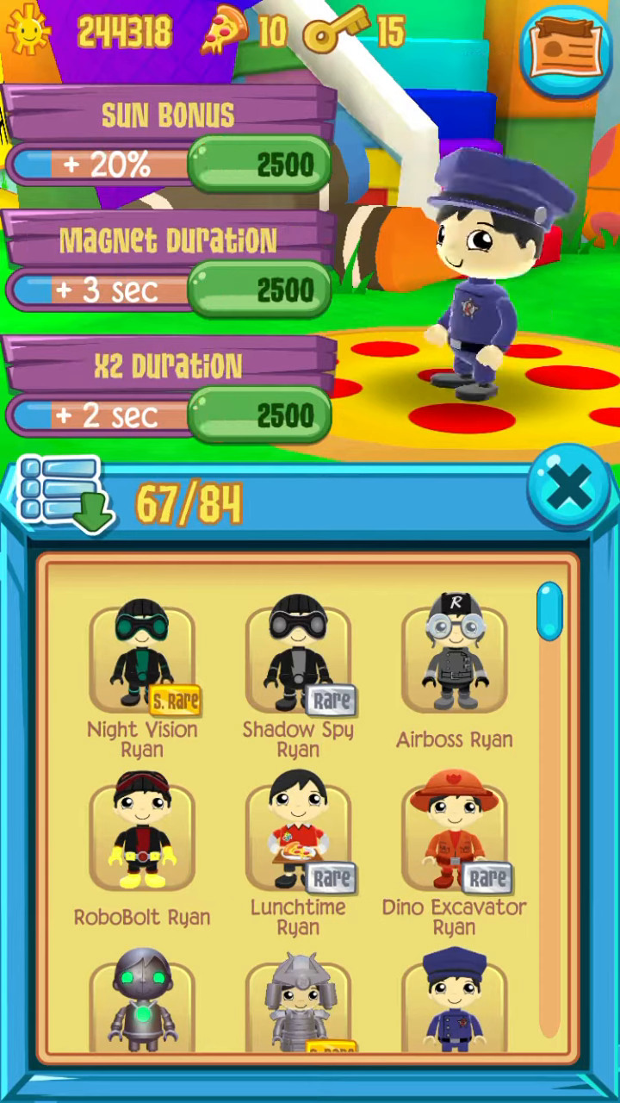
- Select Night Vision Ryan, then exit the game to the home screen
{"action": "left_click", "coordinate": [142, 655]}
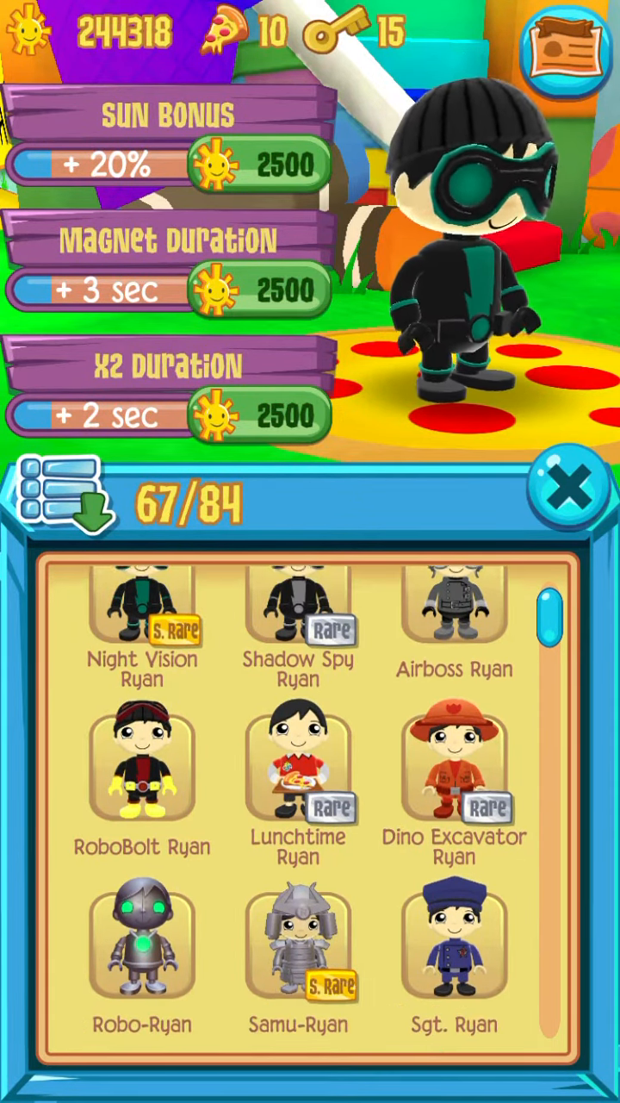
{"action": "scroll", "scroll_direction": "down", "scroll_amount": 3}
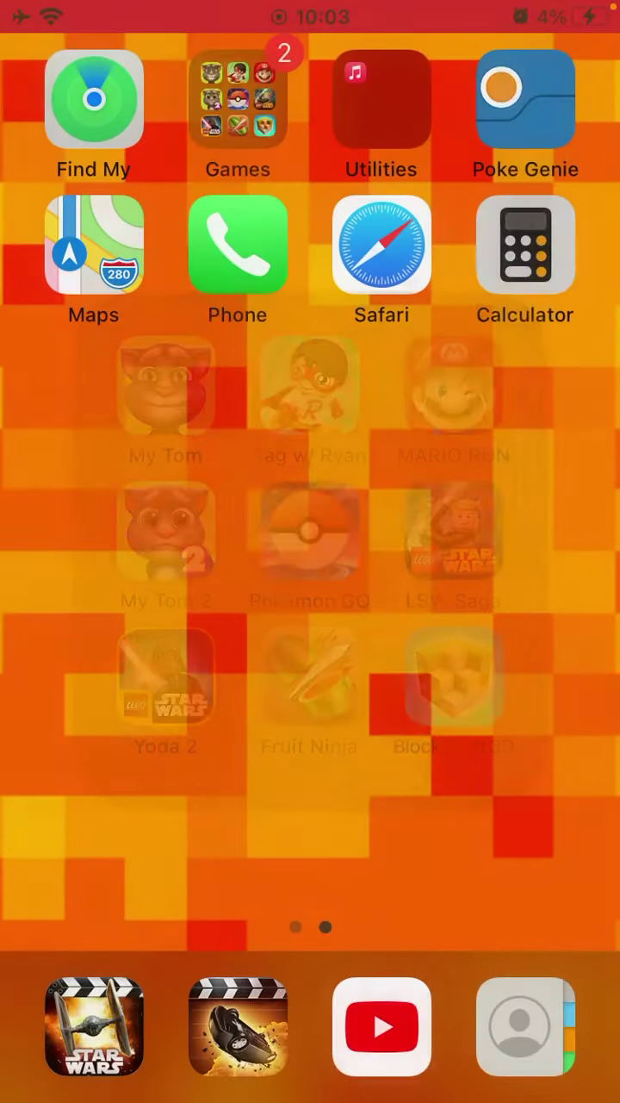
{"action": "scroll", "scroll_direction": "left", "scroll_amount": 3}
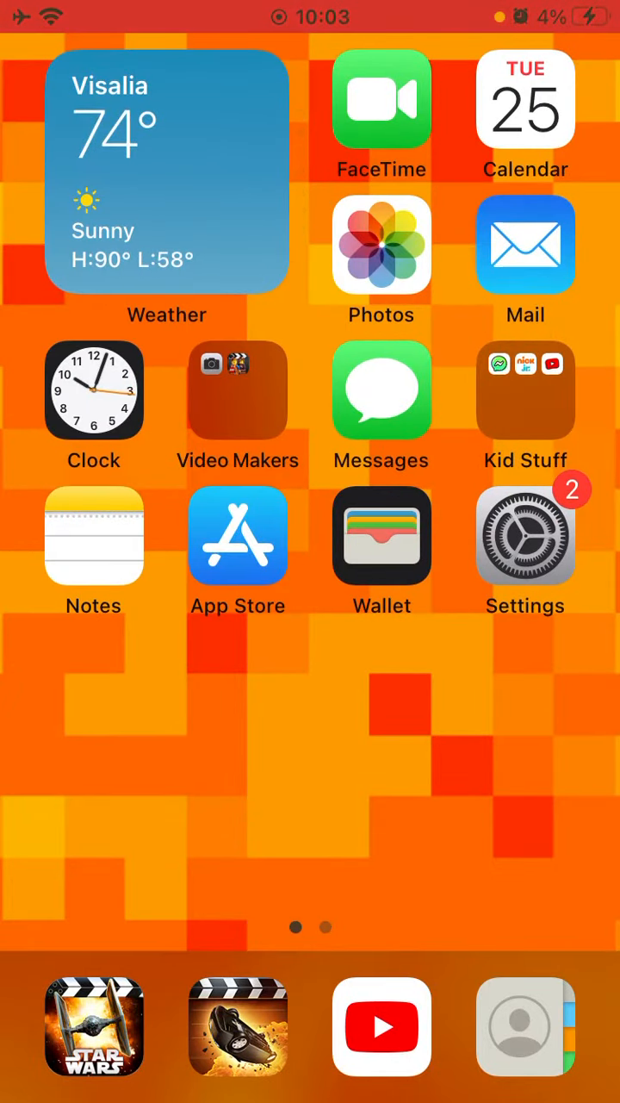
{"action": "scroll", "scroll_direction": "left", "scroll_amount": 3}
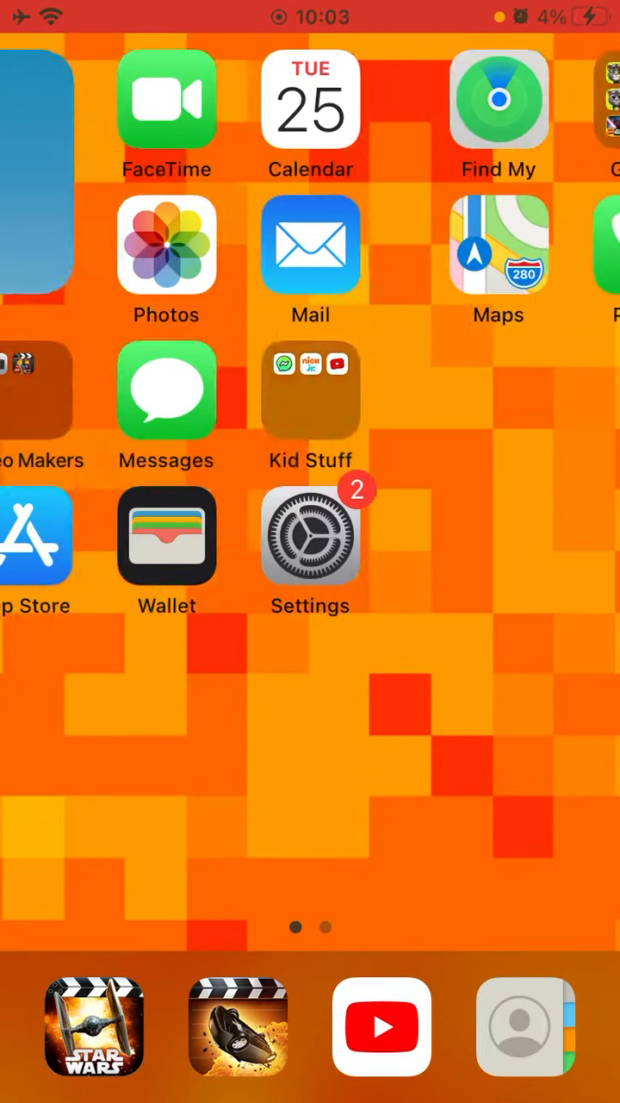
{"action": "scroll", "scroll_direction": "left", "scroll_amount": 3}
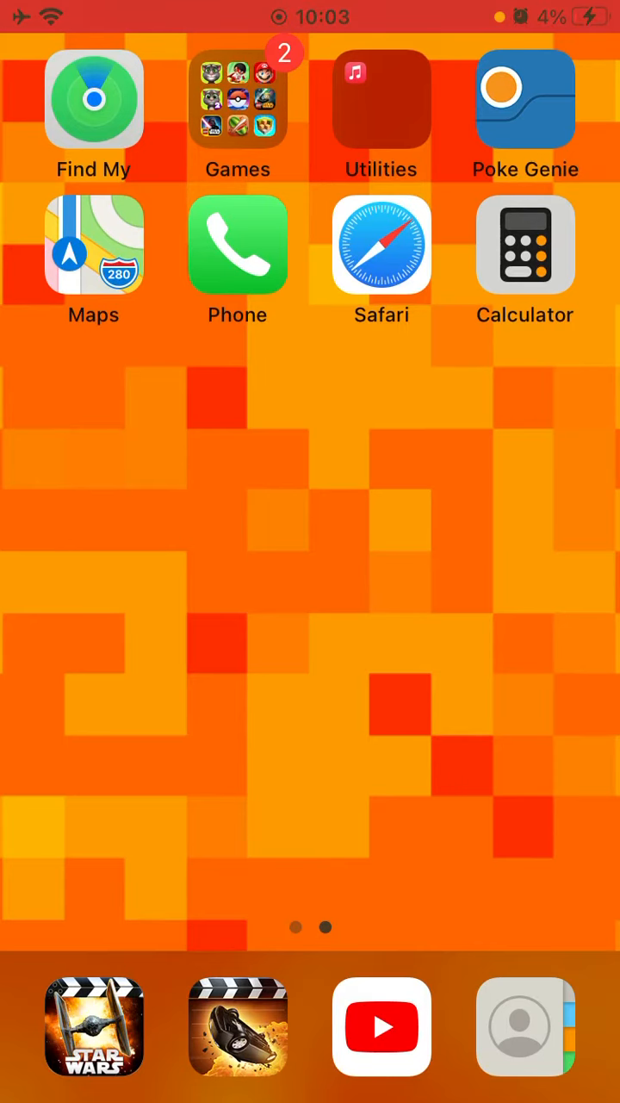